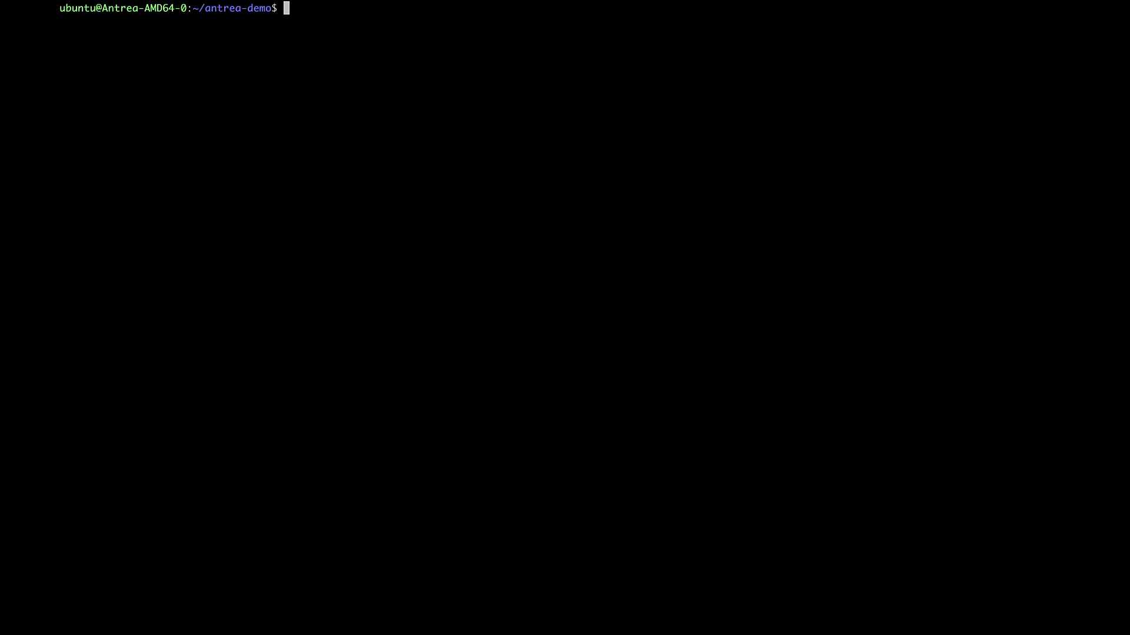
List the four nodes, Antrea pods in kube-system, and tenant-a/tenant-b pods and services with kubectl get.
type("kubectl get nodes -o wide")
type("kubectl get nodes --show-labels")
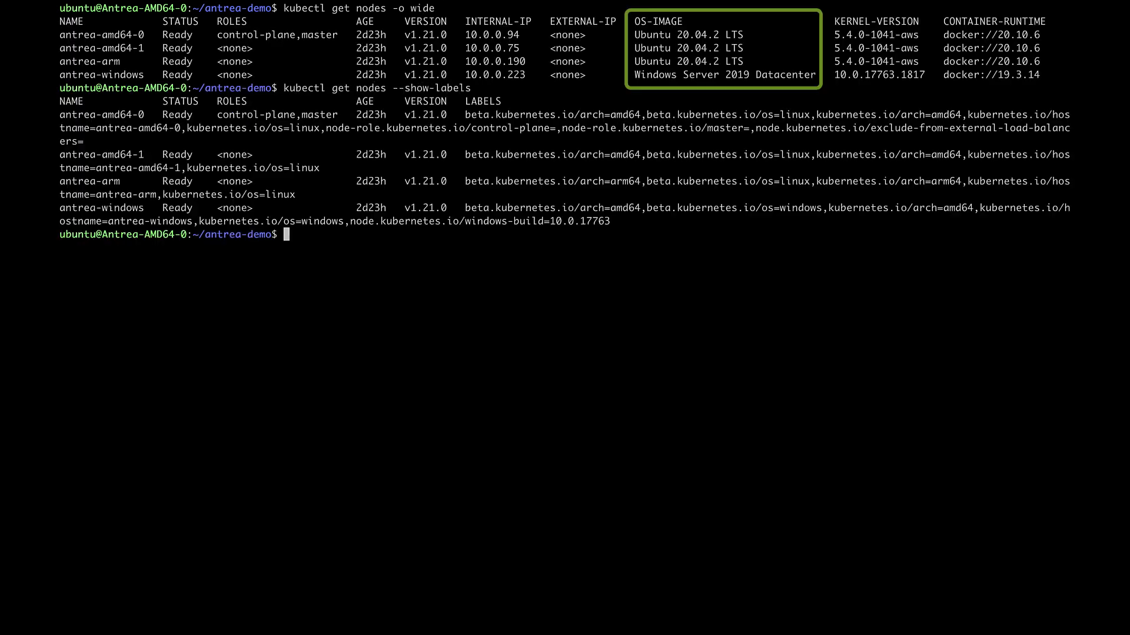
type("kubectl -n kube-system get pods")
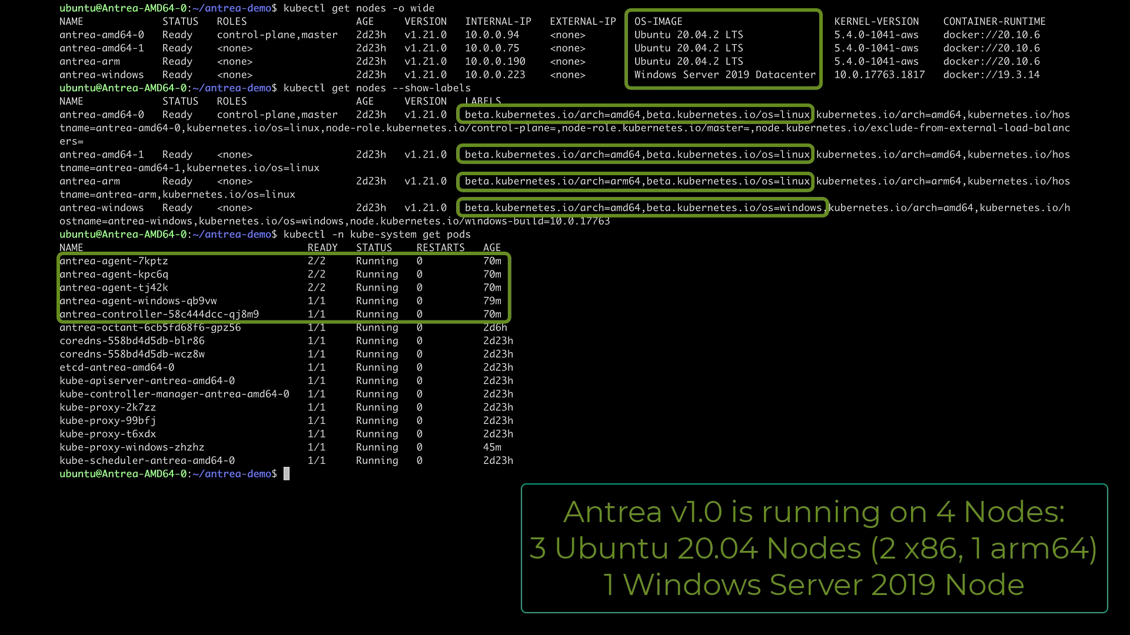
type("kubectl -n tenant-a get pods -o wide")
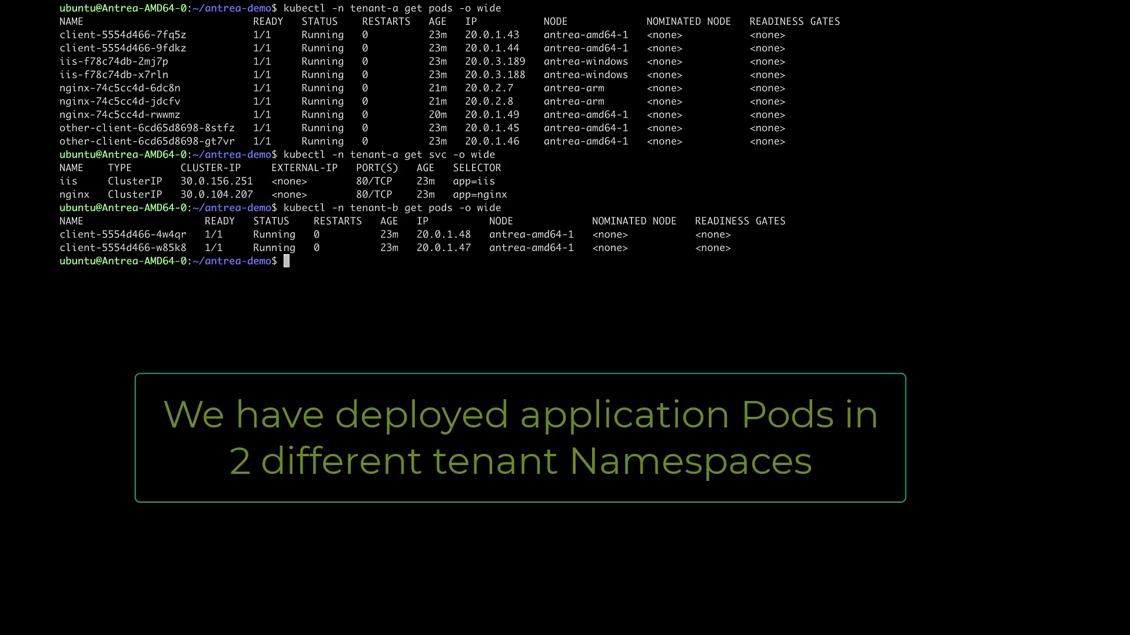
Curl iis.tenant-a and nginx.tenant-a from tenant-b's client pod, both returning 200 OK, then list policies/.
type("kubectl -n tenant-b exec client-5554d466-4w4qr -- curl -Is nginx.tenant-a")
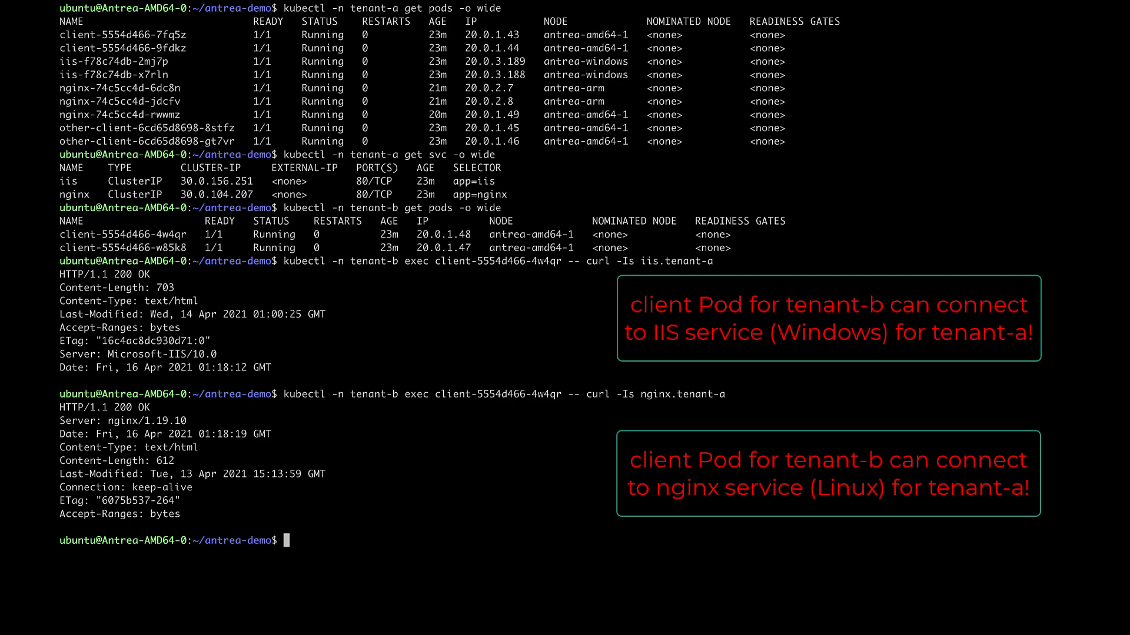
type("ls policies/")
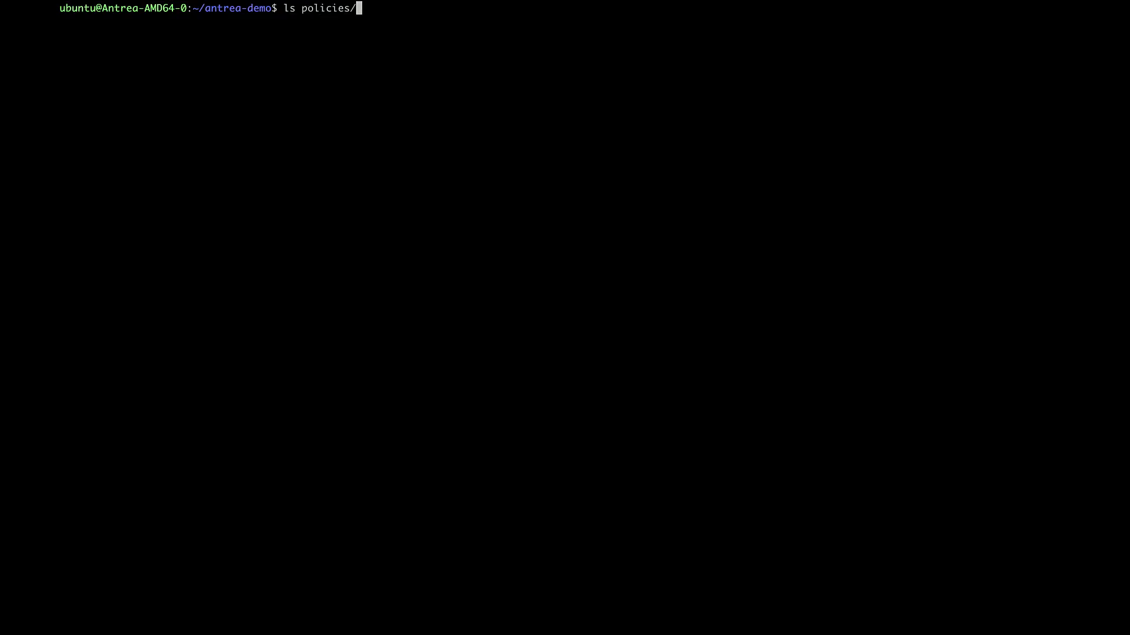
Cat the policy YAMLs and kubectl apply -f policies/ to create the six network policies.
type("cat policies/securityops-cross-tenant-deny-cnp.yml")
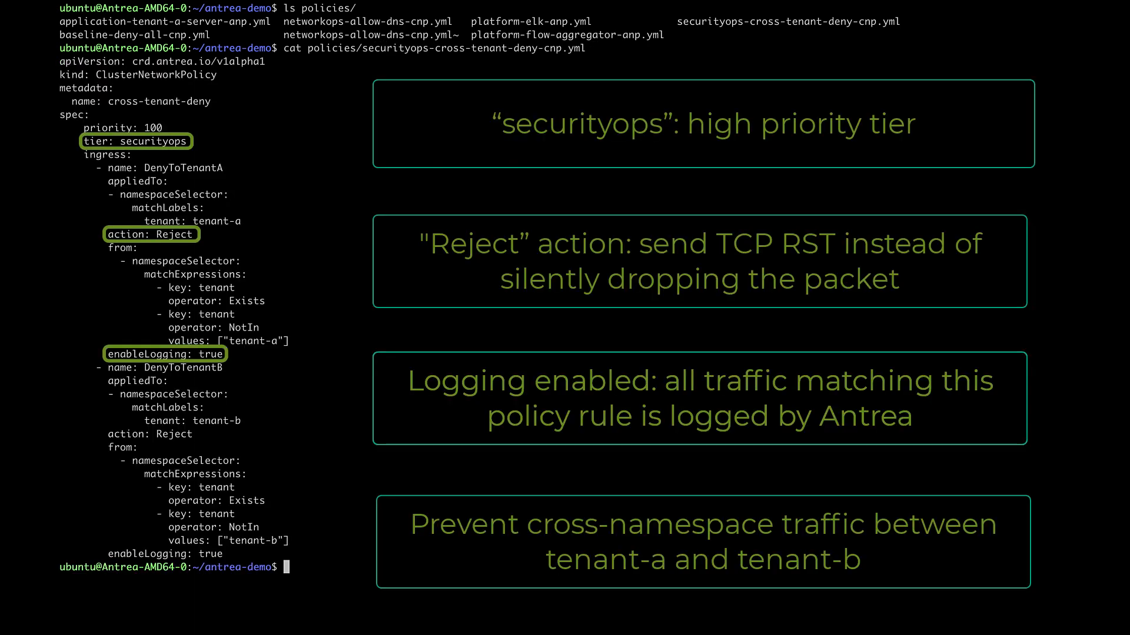
type("c")
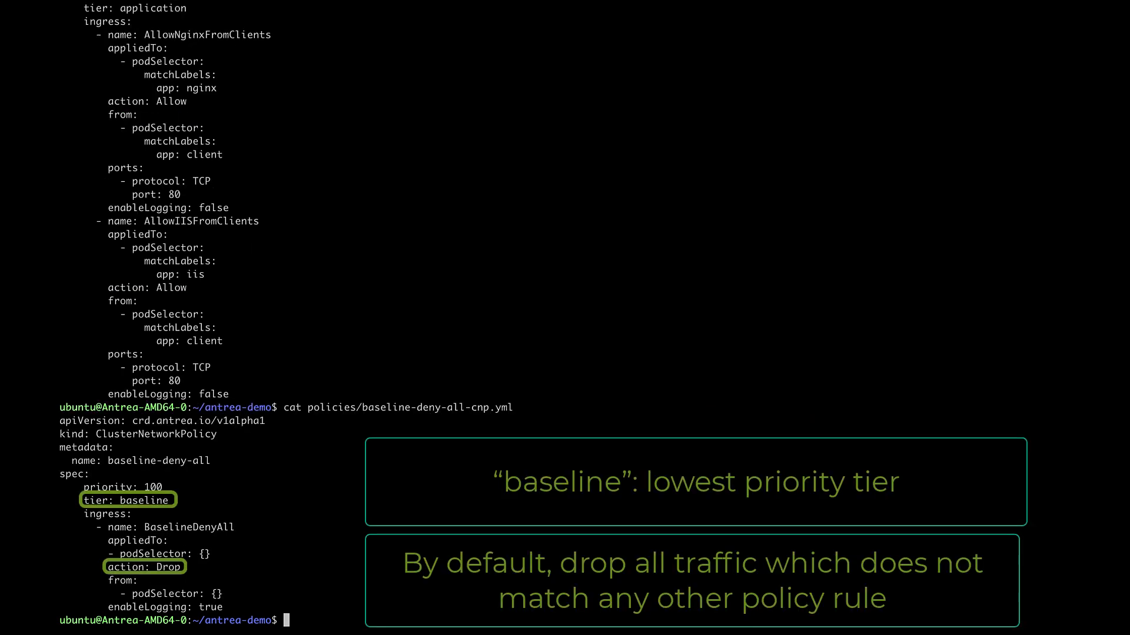
type("kubectl apply -f policies/")
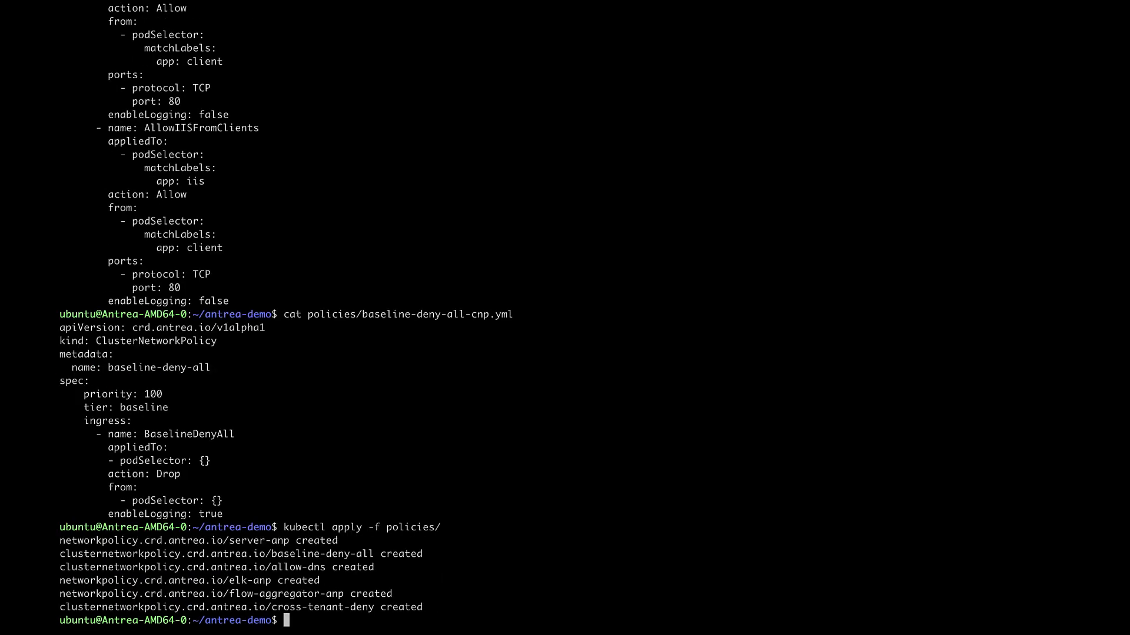
List the running pods in tenant-a and tenant-b after the policies are applied.
type("kubectl -n tenant-b get pods")
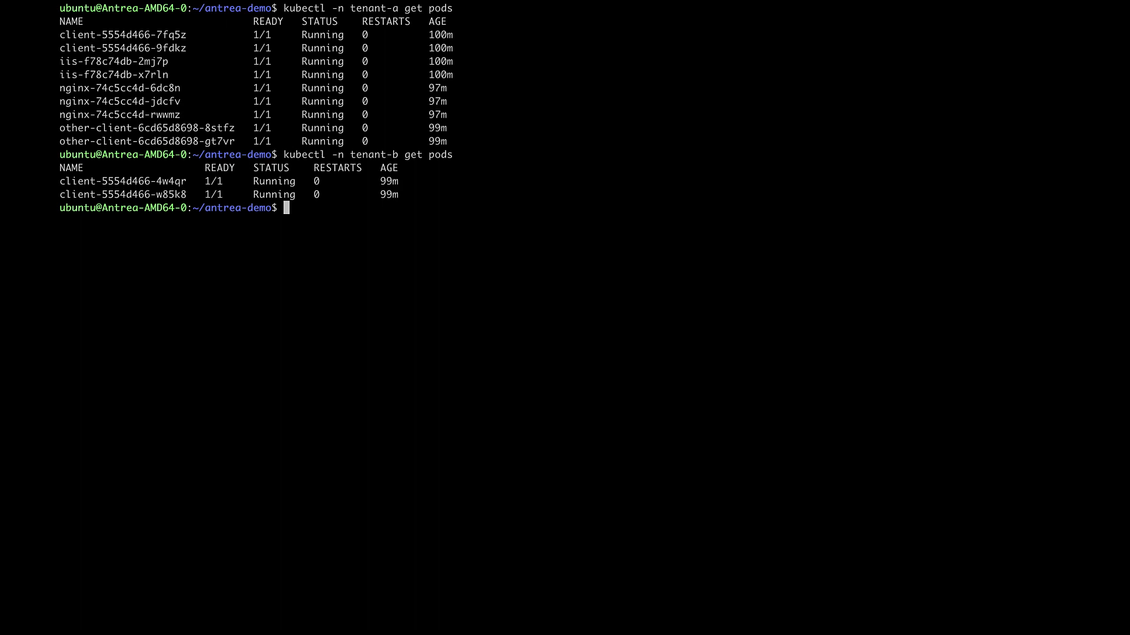
Curl tenant-a's iis and nginx from tenant-b's client (refused), then iis from tenant-a's other-client (200 OK).
type("kubectl -n tenant-b exec client-5554d466-4w4qr -- curl -I iis.tenant-a")
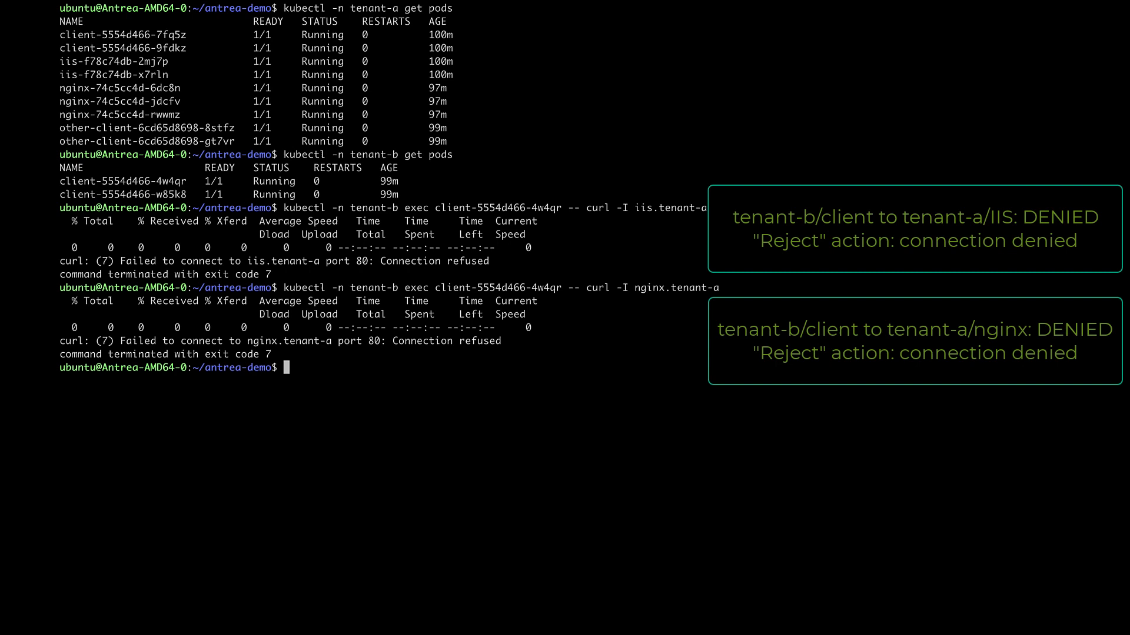
type("kubectl -n tenant-a")
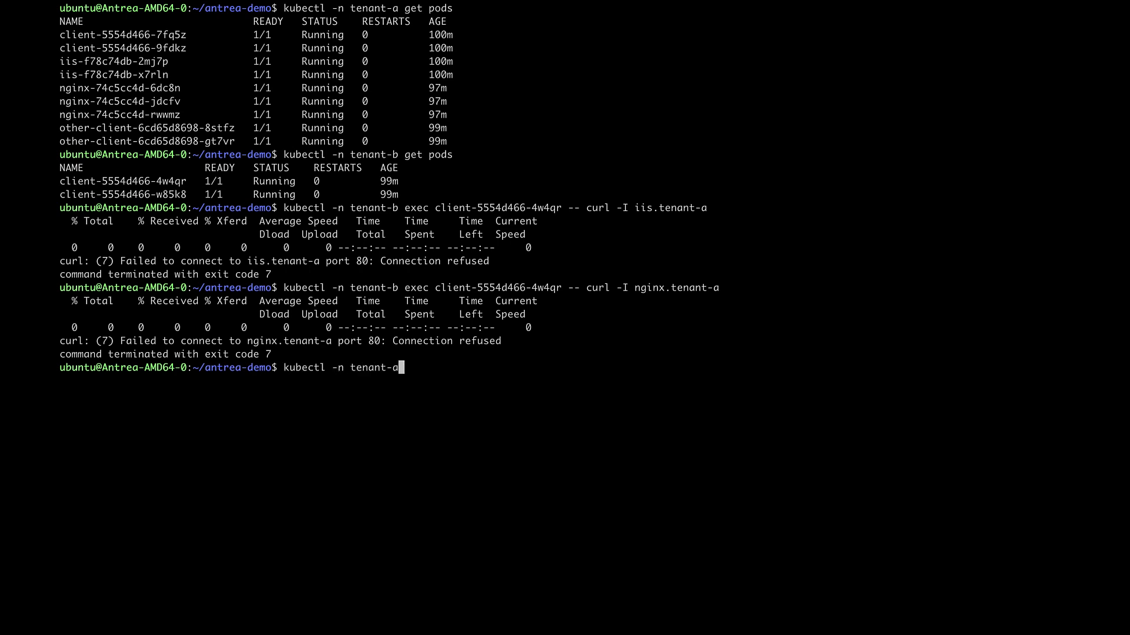
type("exec other-client-6cd65d8698-8stfz -- curl -I iis.tenant-a")
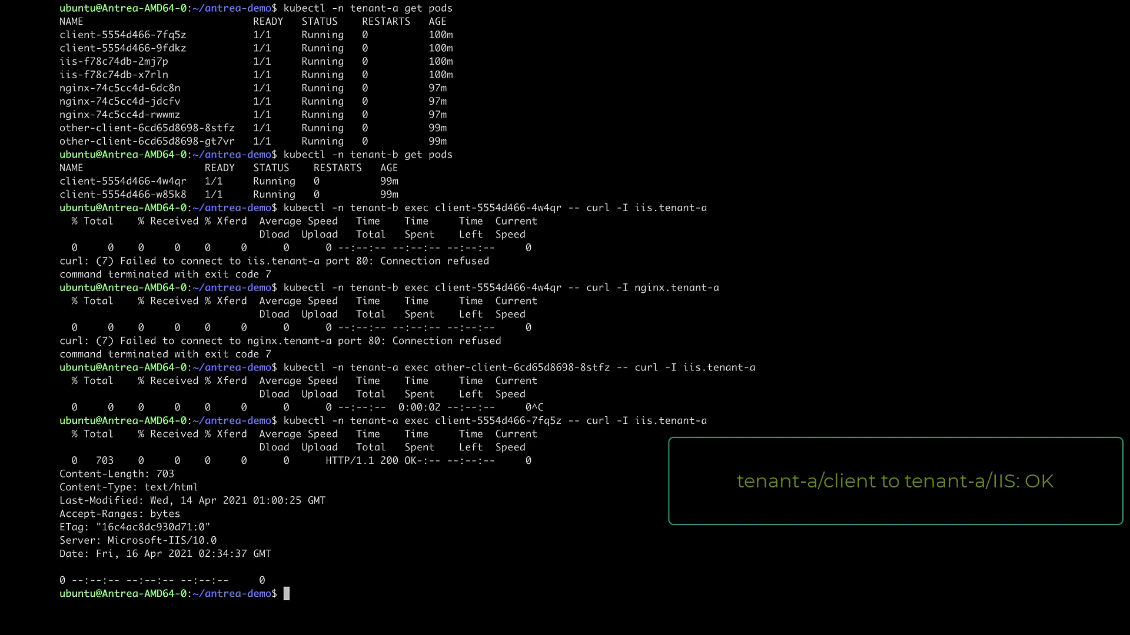
type("n")
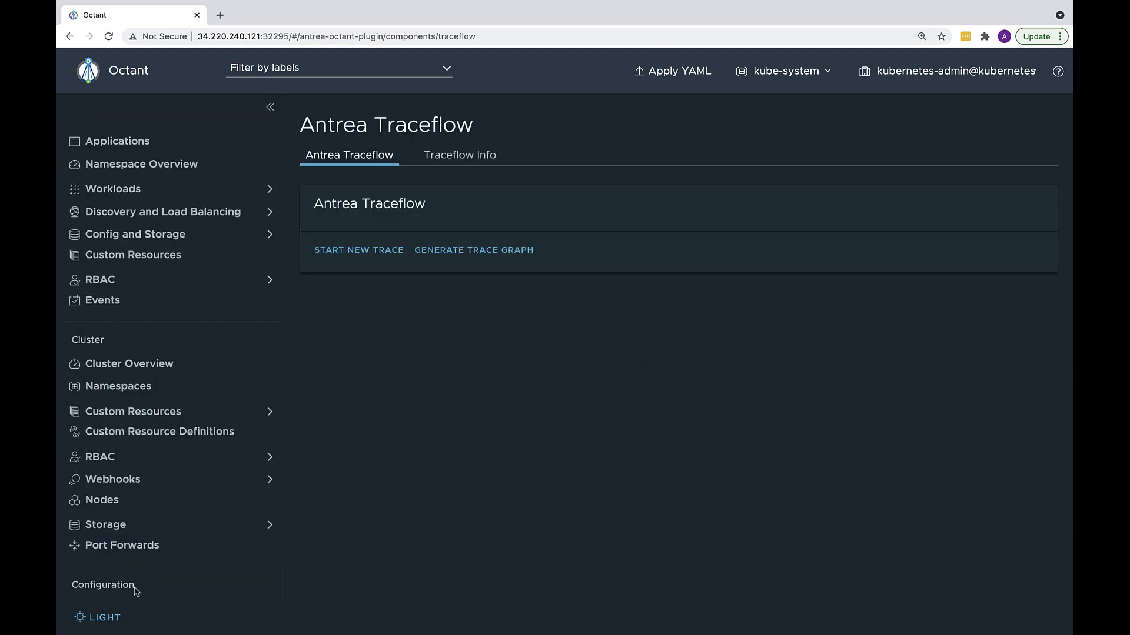
Submit a new trace from tenant-b's client pod to Service tenant-a/iis on port 80.
left_click(359, 249)
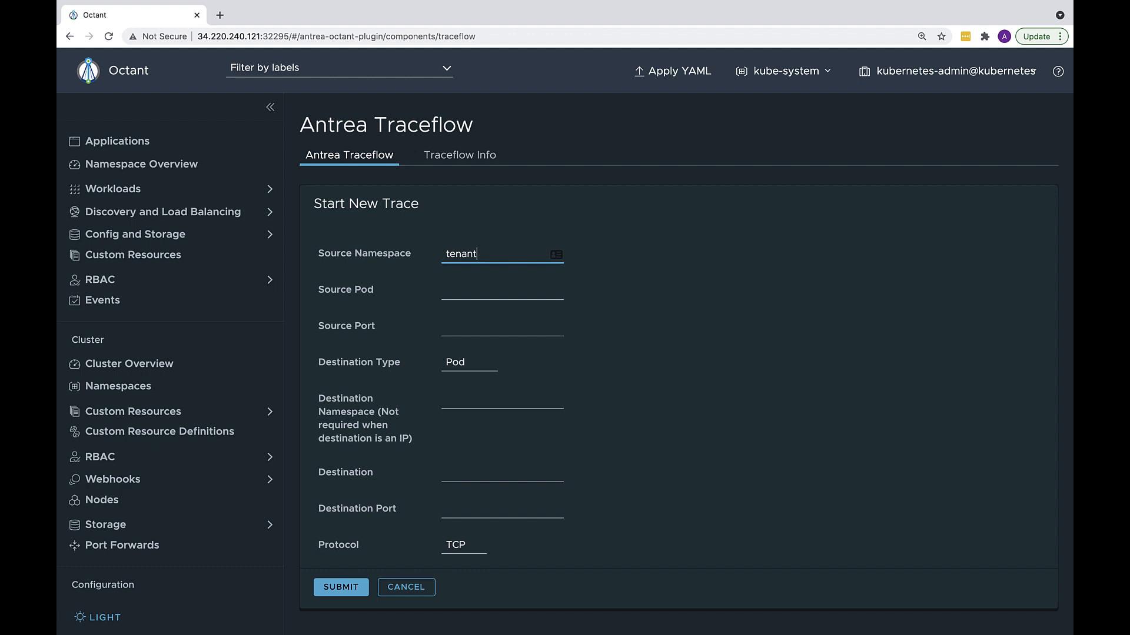
left_click(469, 361)
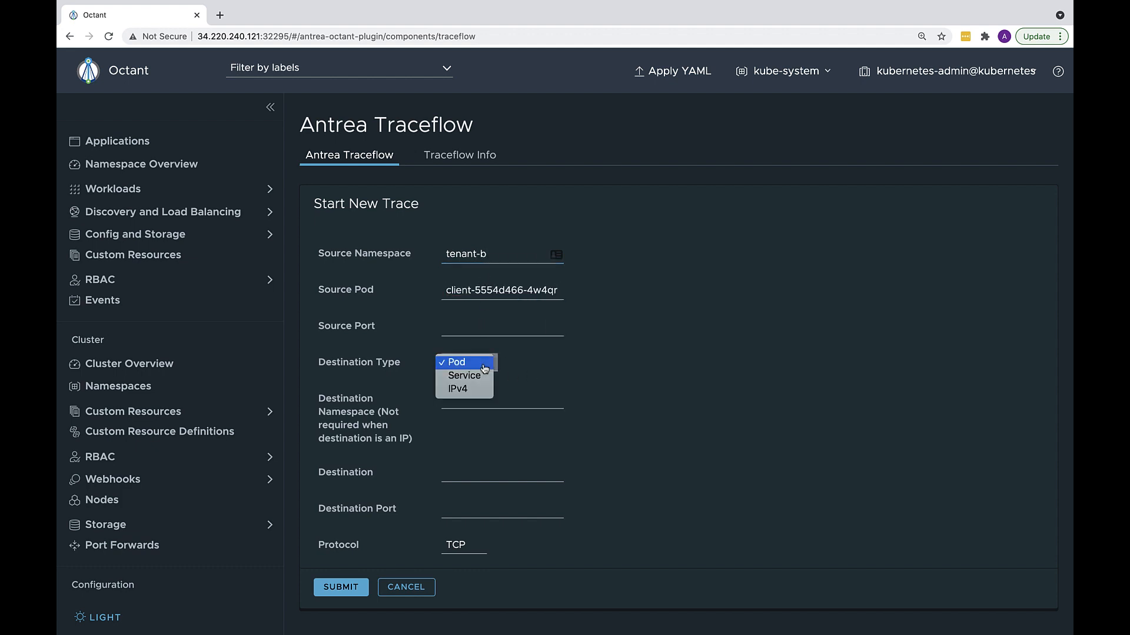
left_click(464, 375)
type("80")
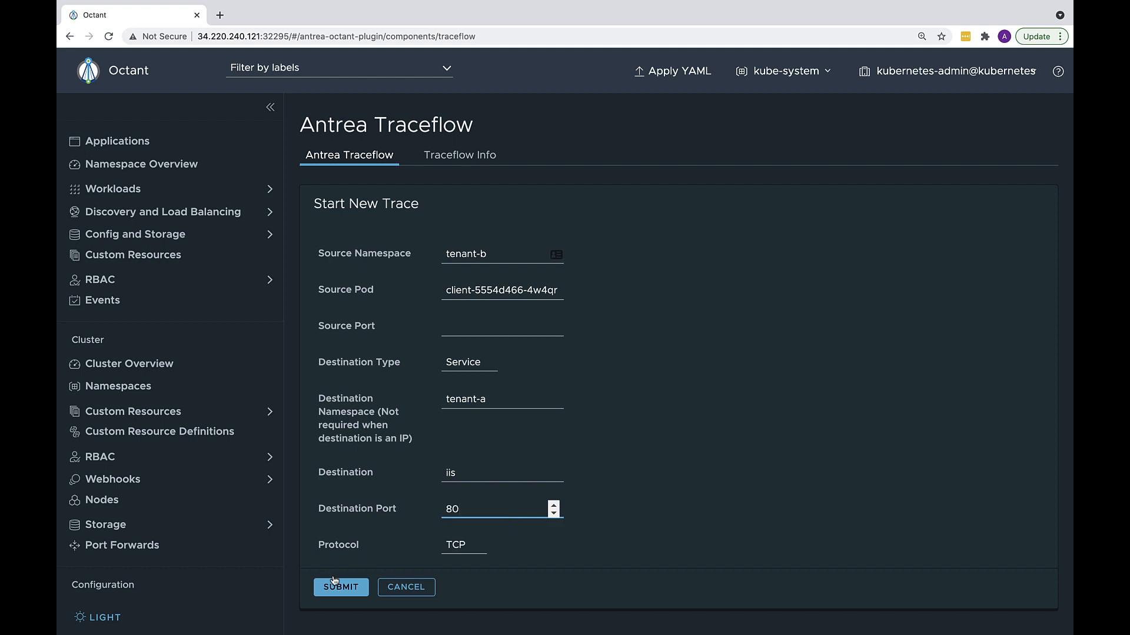
left_click(340, 586)
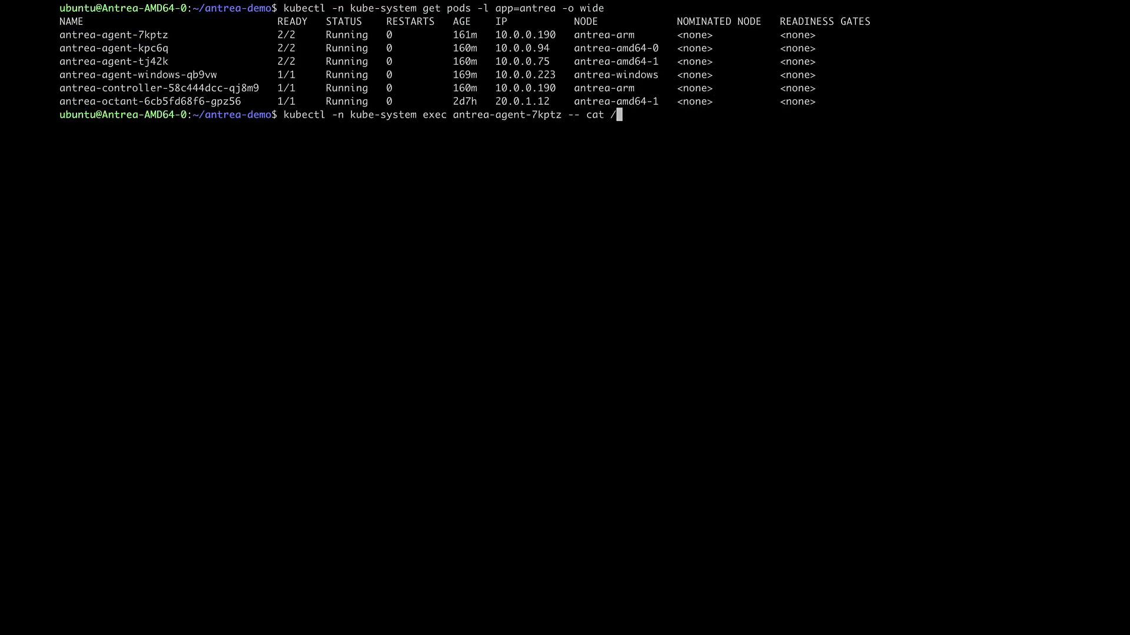
Read /var/log/antrea/networkpolicy in an agent pod and C:\k\antrea\logs\networkpolicy\ on the Windows node.
type("var/log/antrea/networkpolicy")
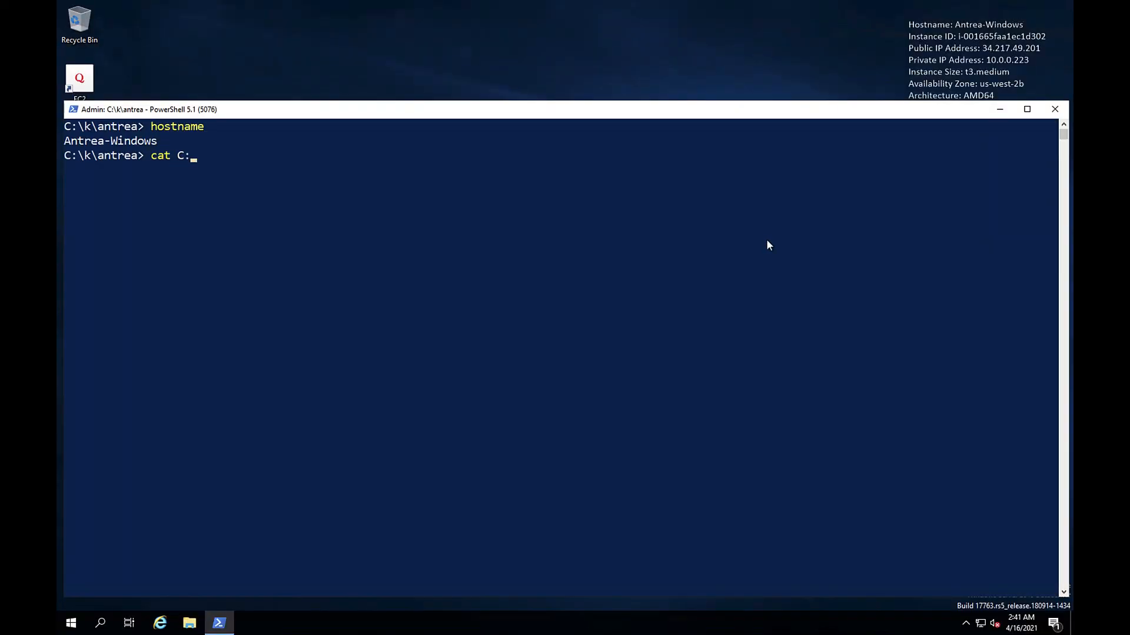
type("\\k\\antrea\\logs\\networkpolicy\\")
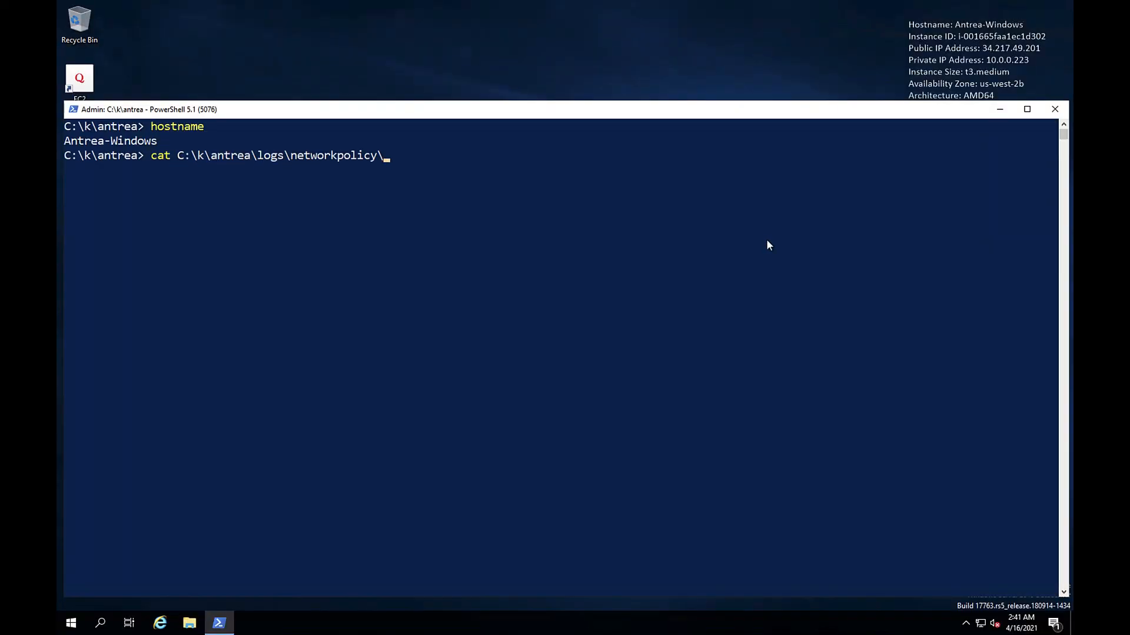